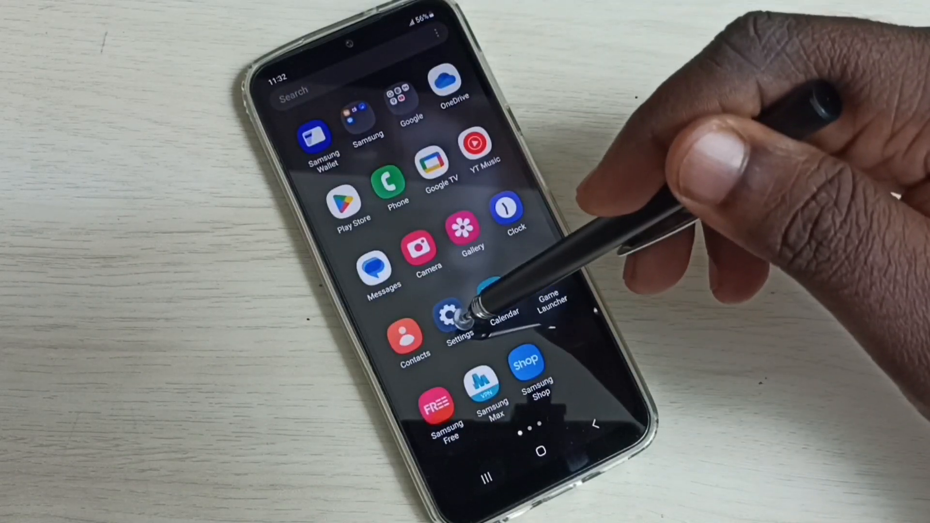
- Reach the Wi-Fi page via Settings and Connections, with Wi-Fi still off
{"action": "left_click", "coordinate": [453, 314]}
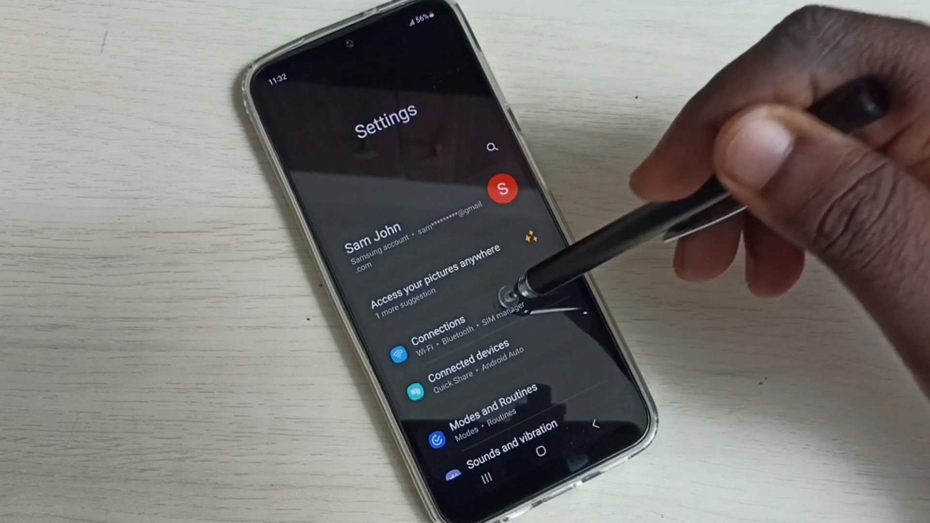
{"action": "left_click", "coordinate": [440, 337]}
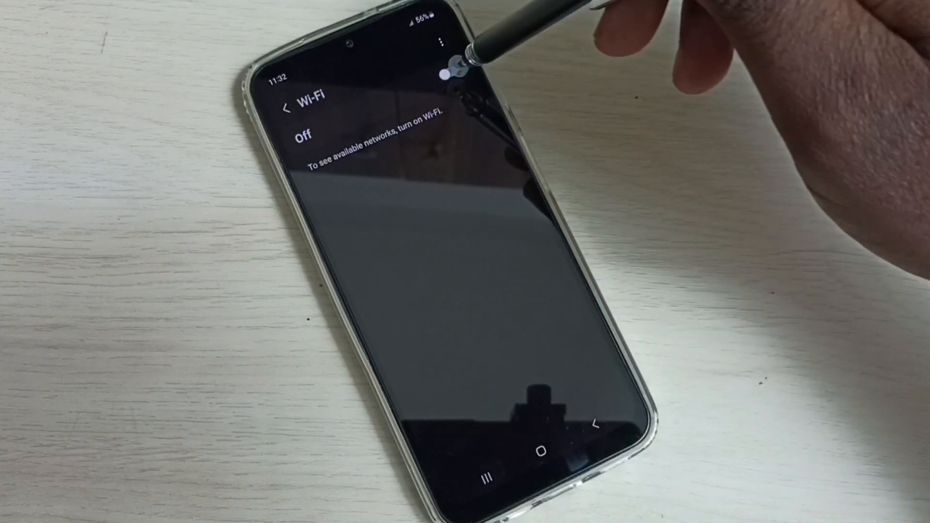
- Switch the Wi-Fi toggle On so nearby networks appear in the list
{"action": "left_click", "coordinate": [452, 71]}
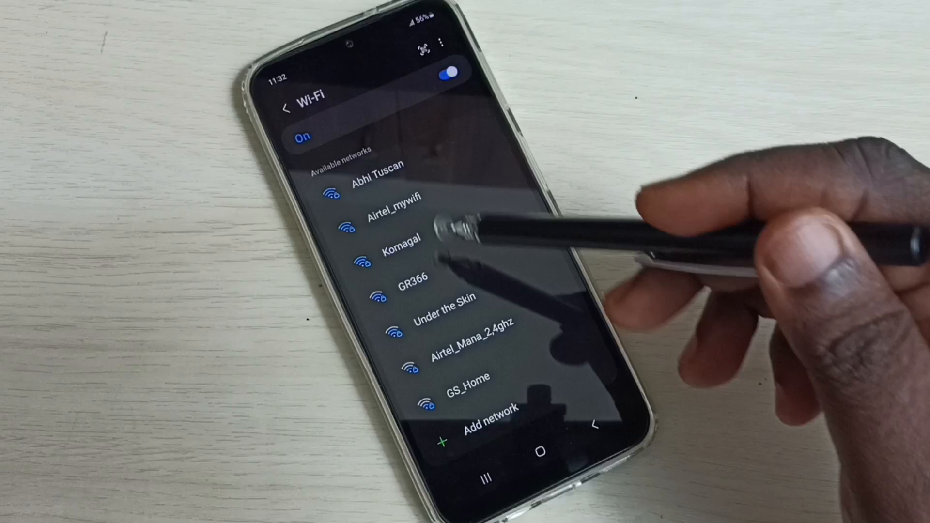
{"action": "mouse_move", "coordinate": [582, 403]}
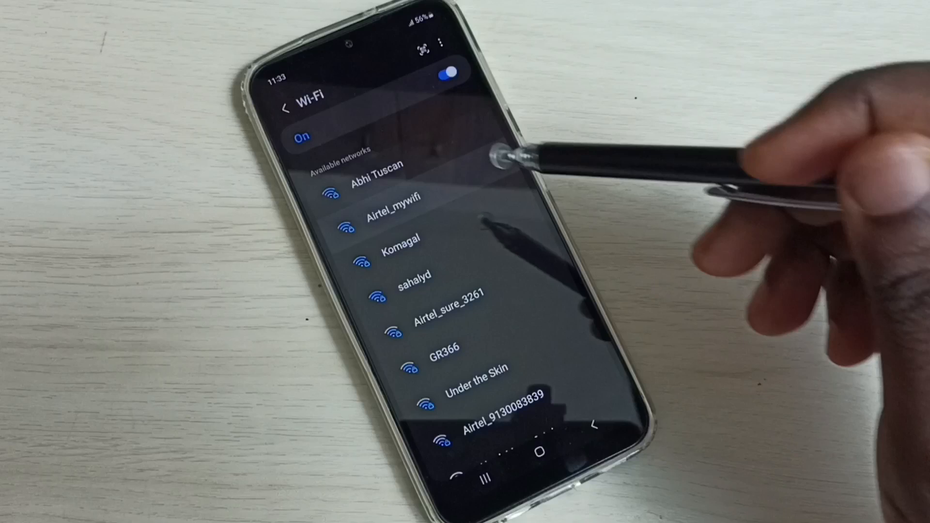
- Connect to Airtel_mywifi with its password so it is listed as Connected
{"action": "left_click", "coordinate": [389, 217]}
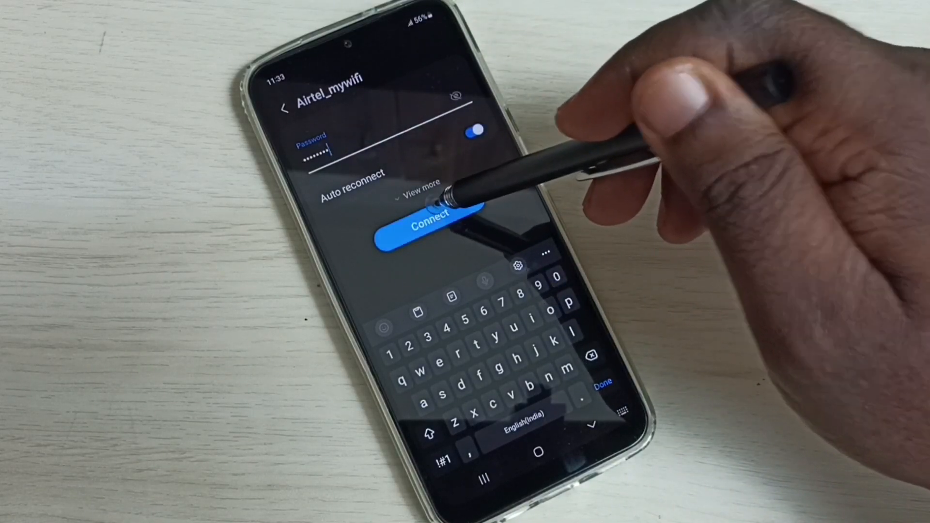
{"action": "left_click", "coordinate": [421, 227]}
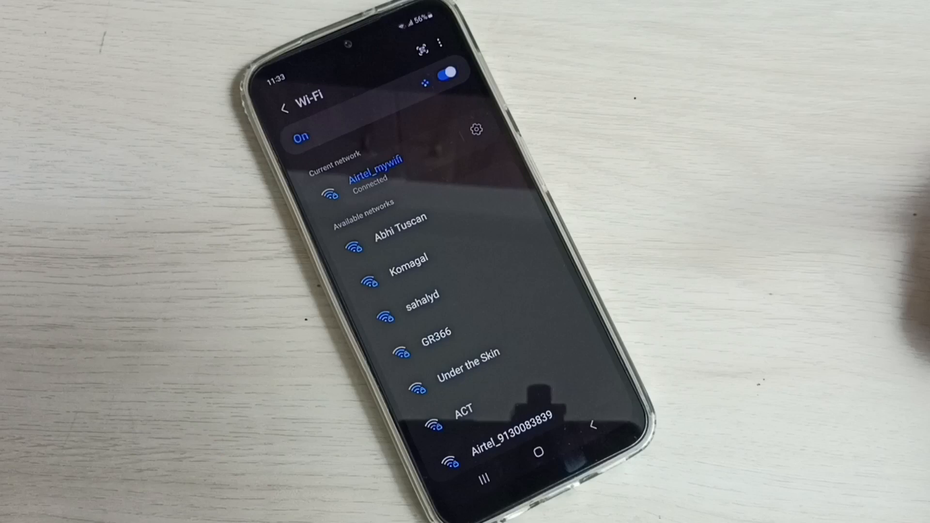